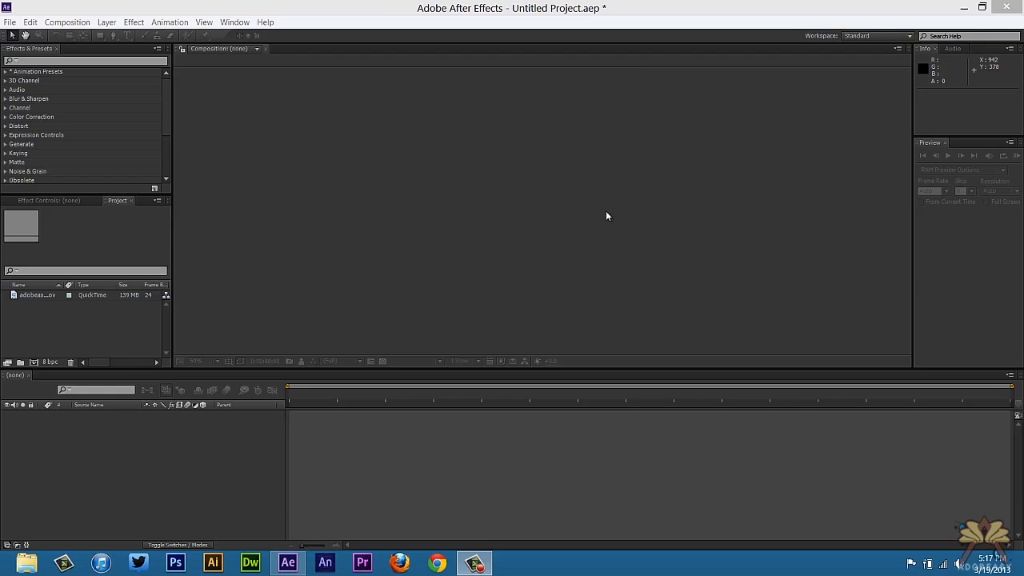
Import the Explosion (STOCK FOOTAGE) #1 clip into the adobeasy2 composition above the silhouette.
click(10, 22)
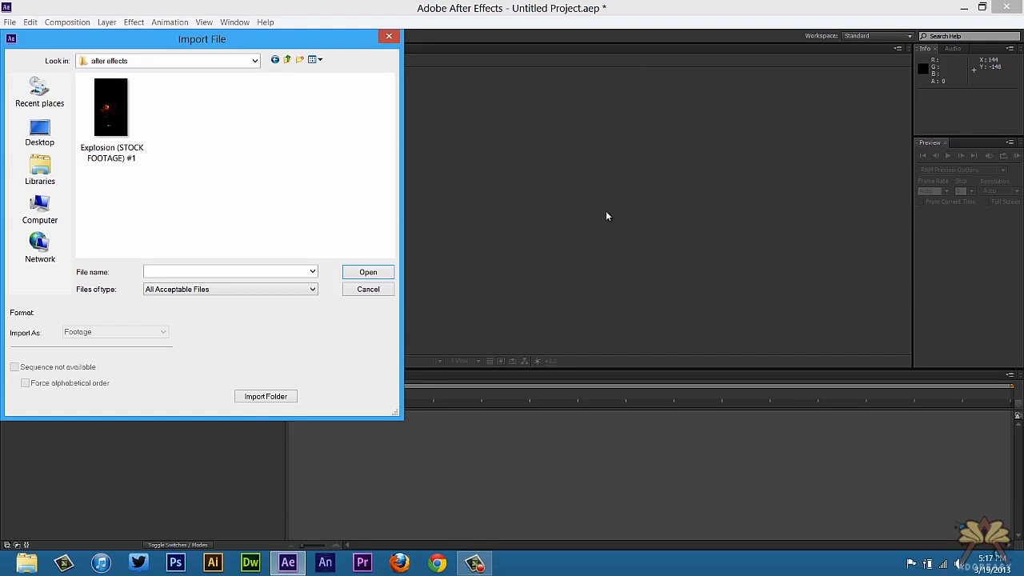
click(367, 272)
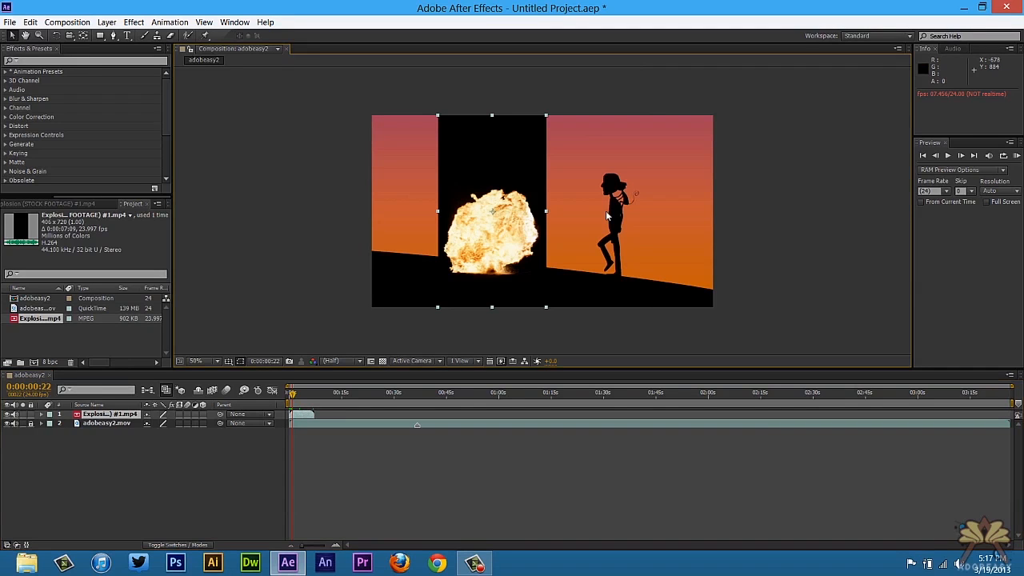
Apply the Color Key effect to the explosion layer.
text(color key)
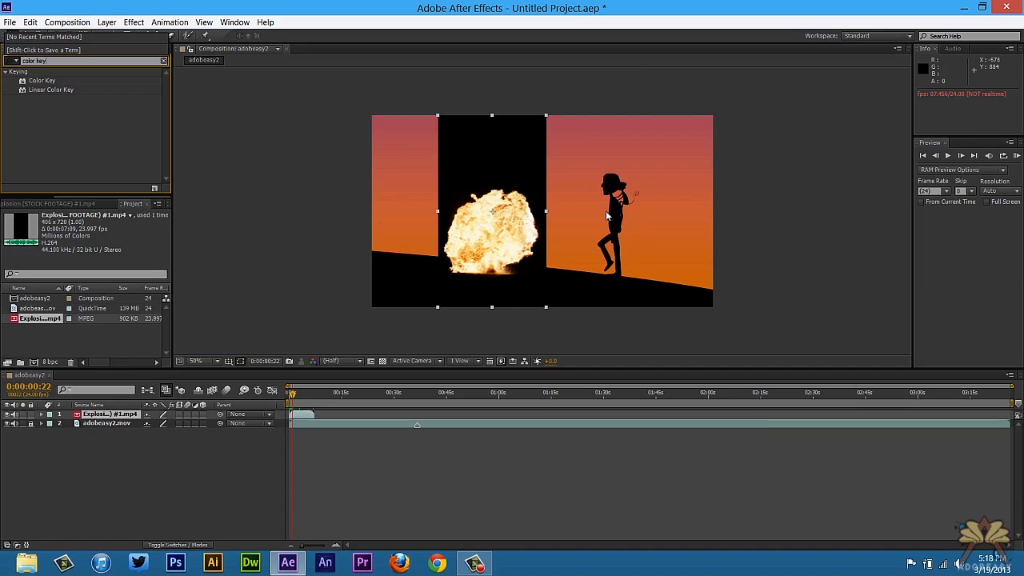
click(42, 80)
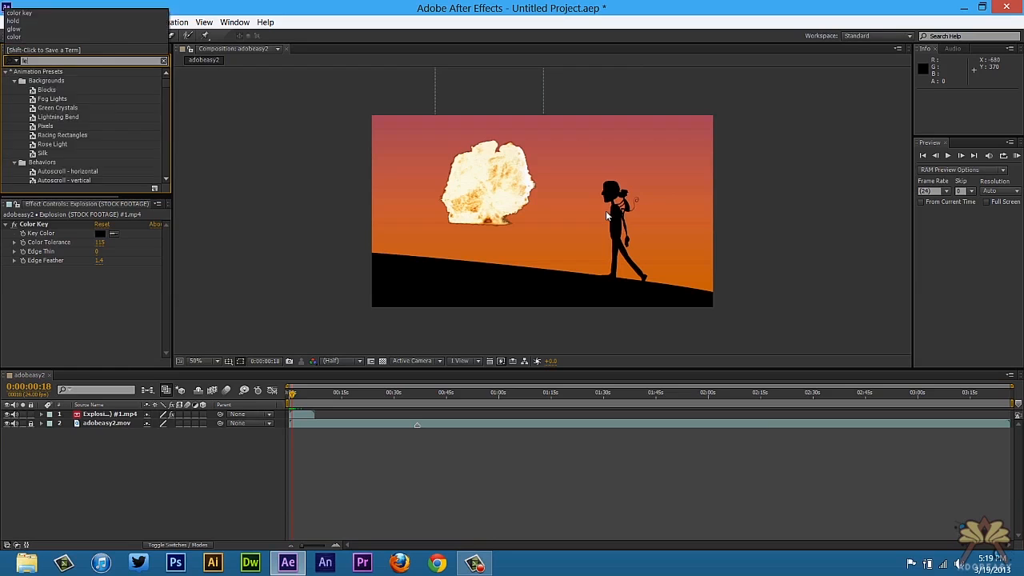
Apply Lens Flare to adobeasy2.mov and set its Lens Type to 105mm Prime.
text(lens)
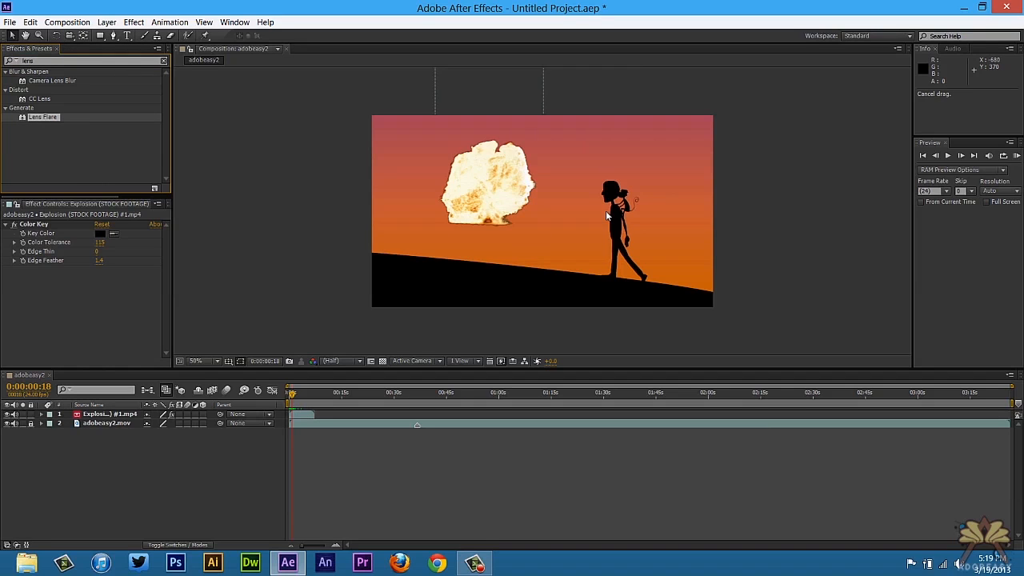
click(41, 423)
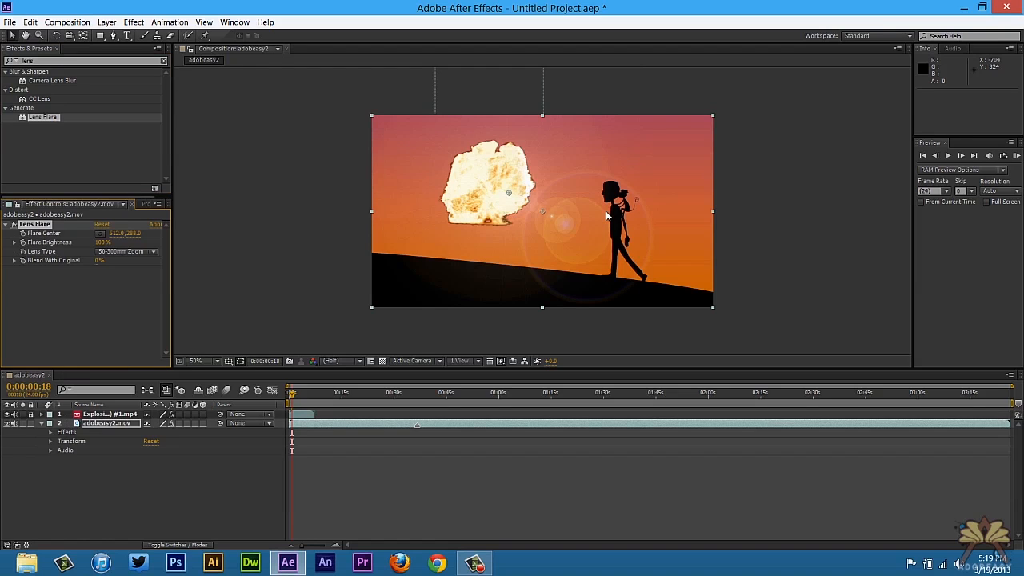
click(124, 252)
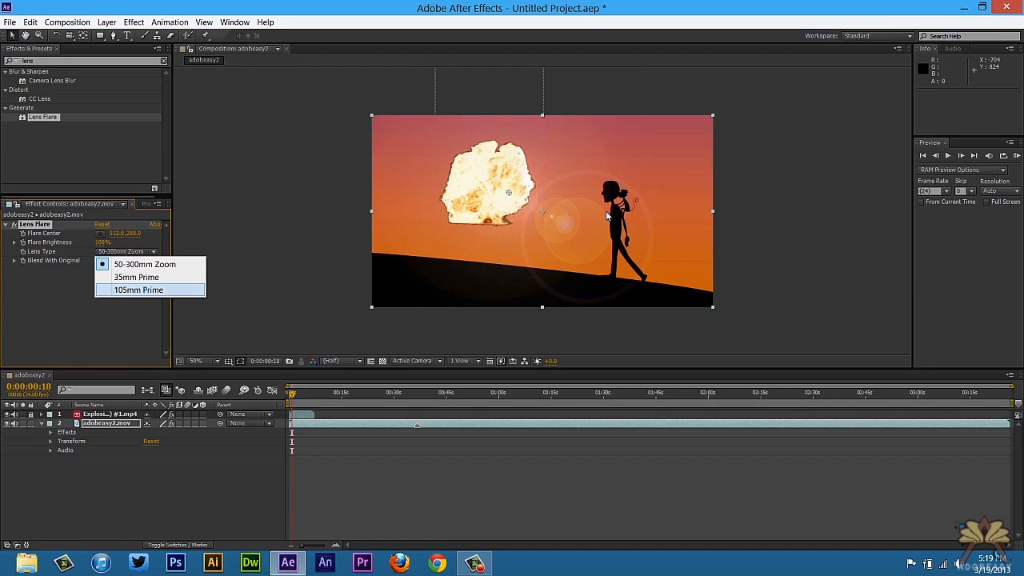
click(137, 289)
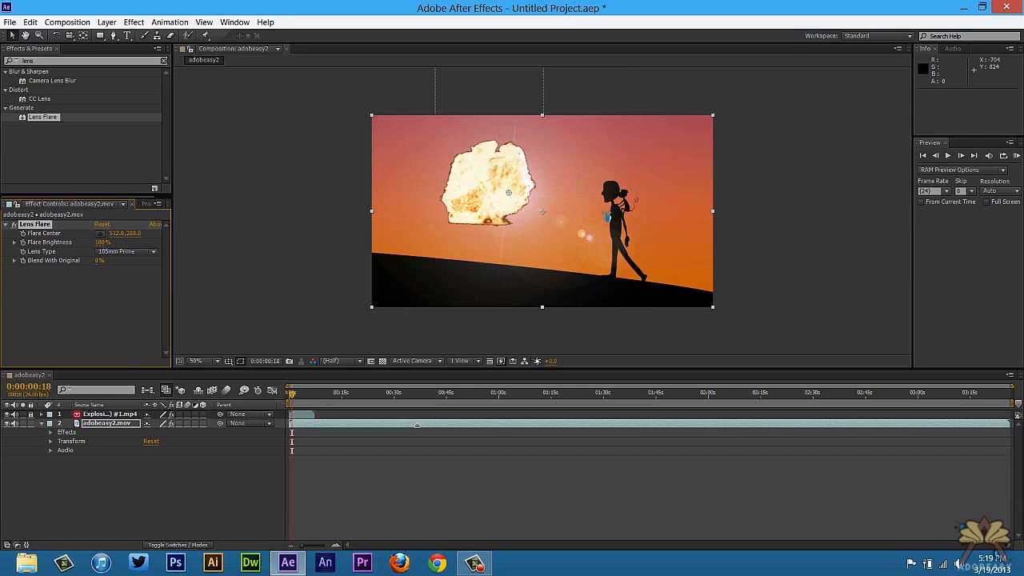
Move the flare center left, keyframe center and brightness, and start brightness at 0%.
drag(508, 193, 508, 220)
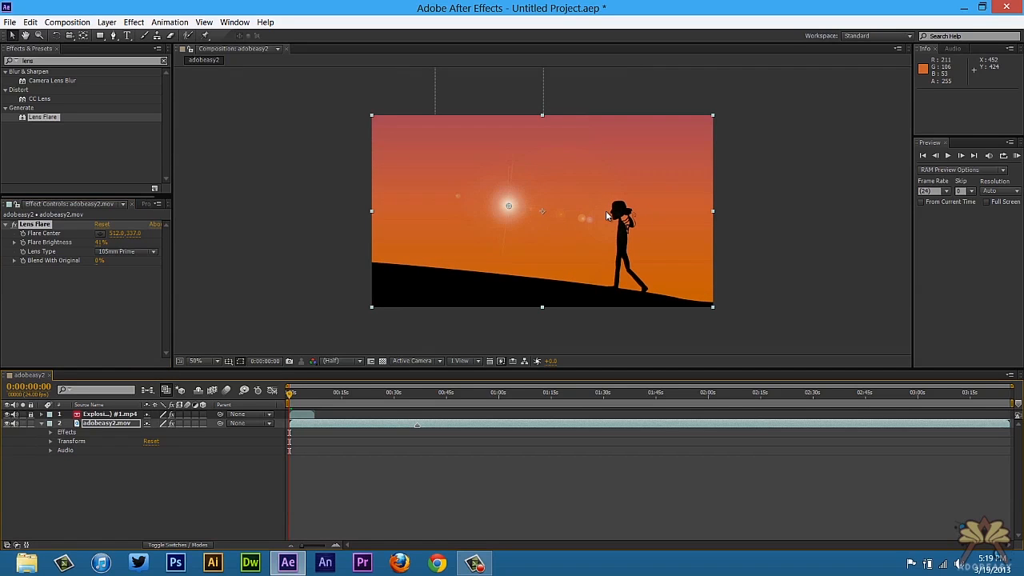
drag(509, 206, 470, 200)
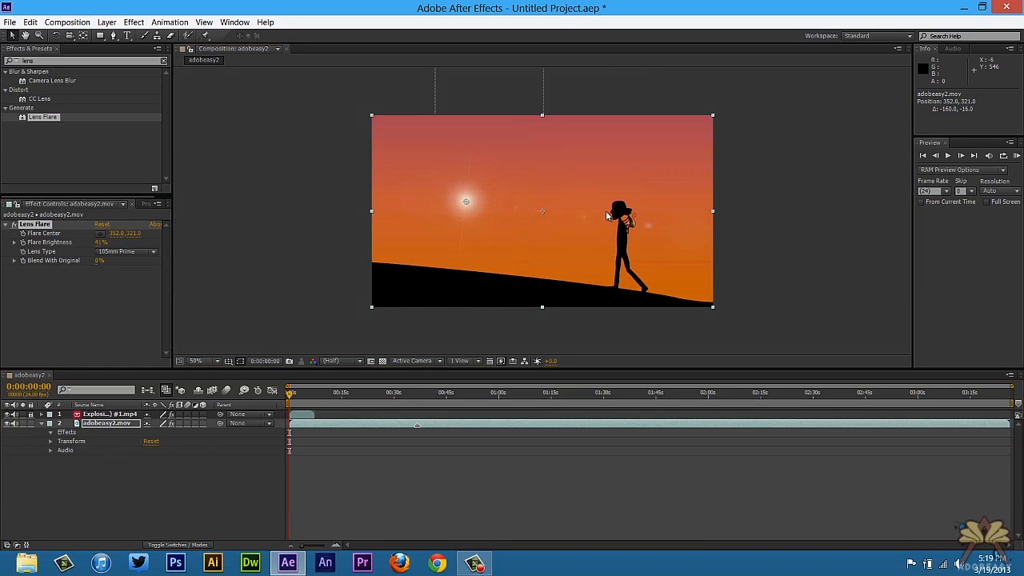
click(51, 440)
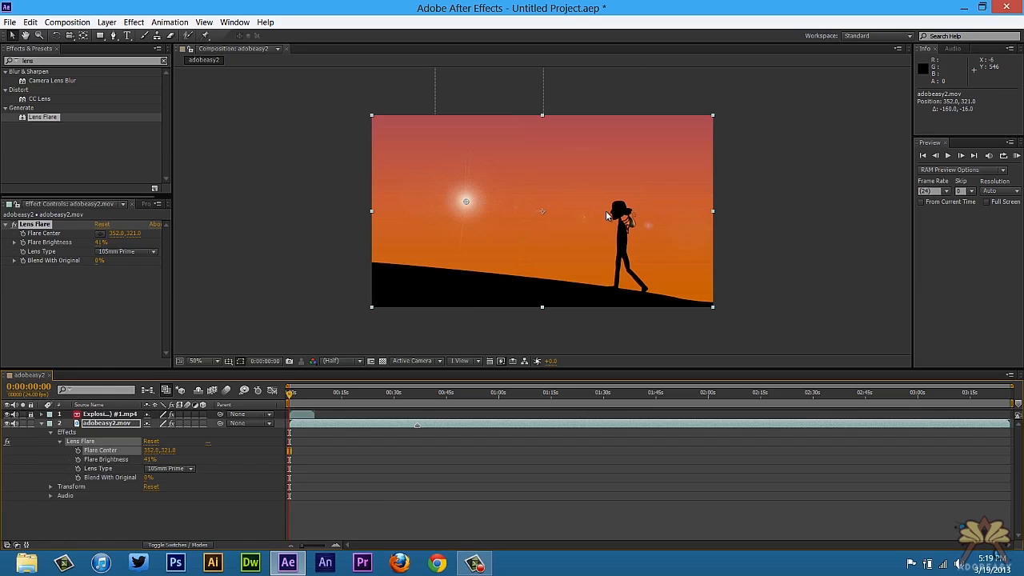
text(0%)
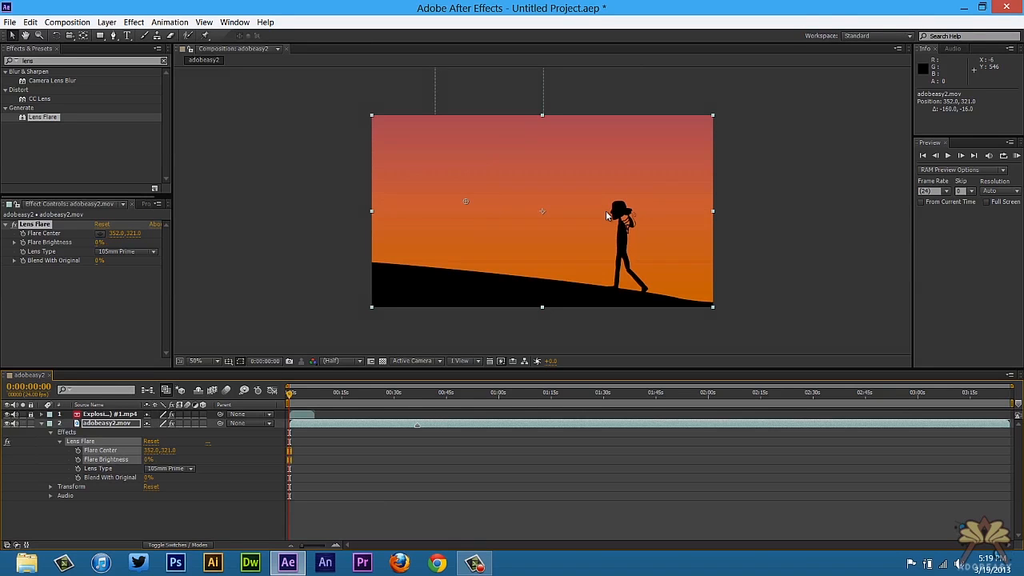